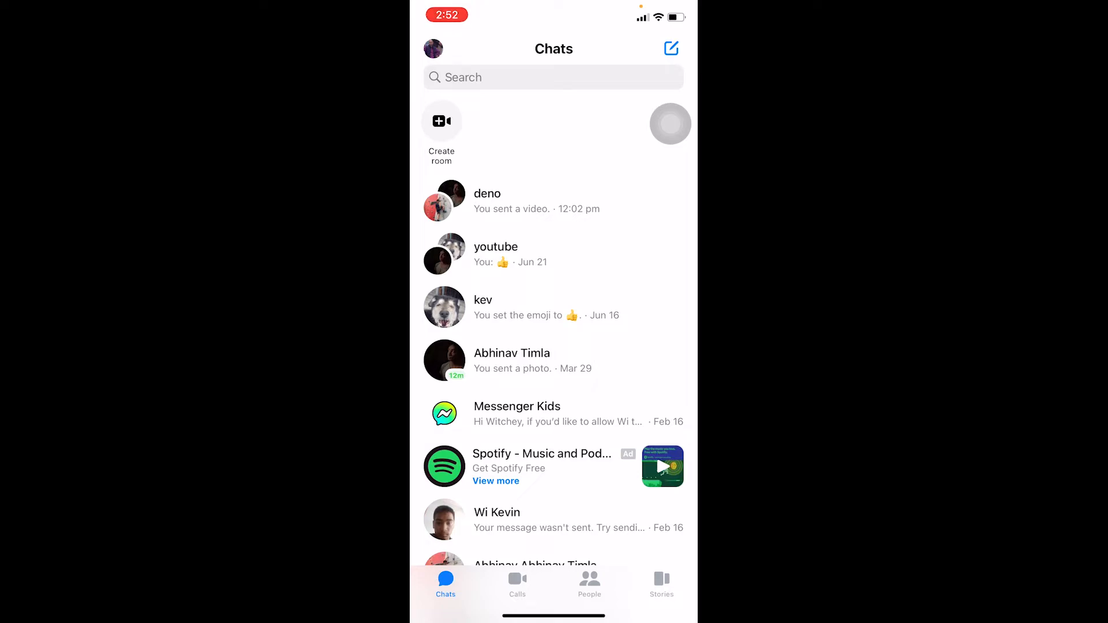
pyautogui.scroll(3)
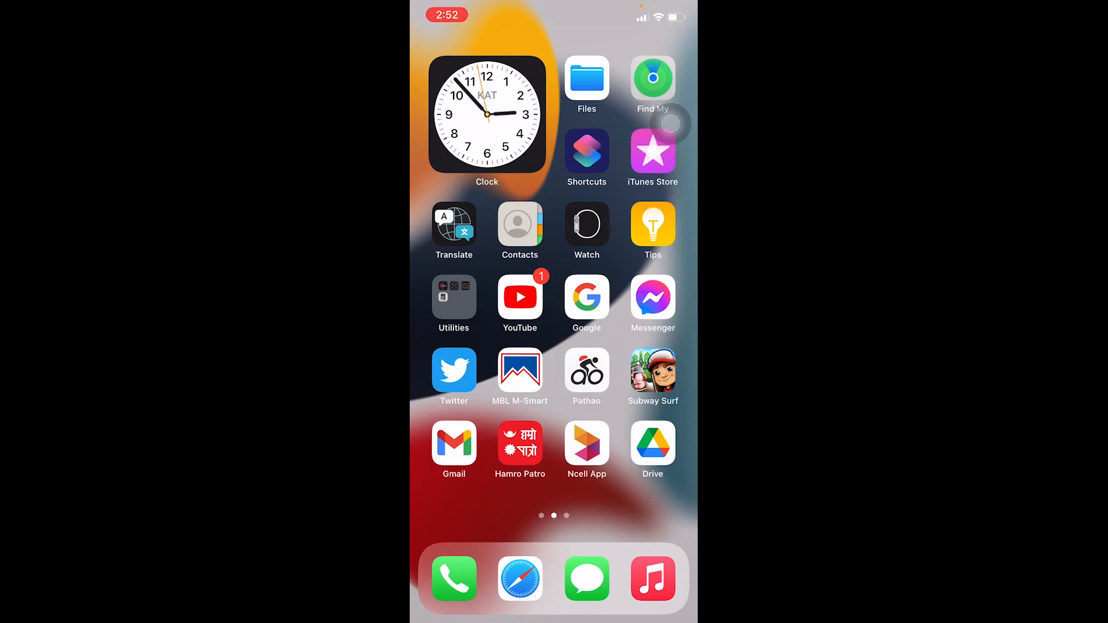
pyautogui.click(652, 296)
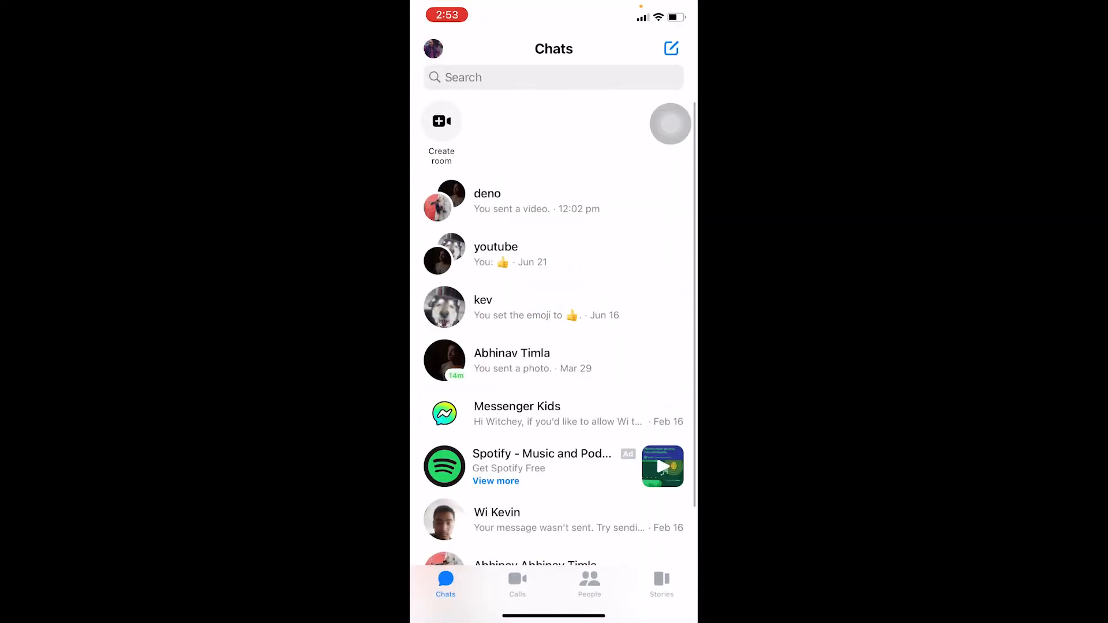